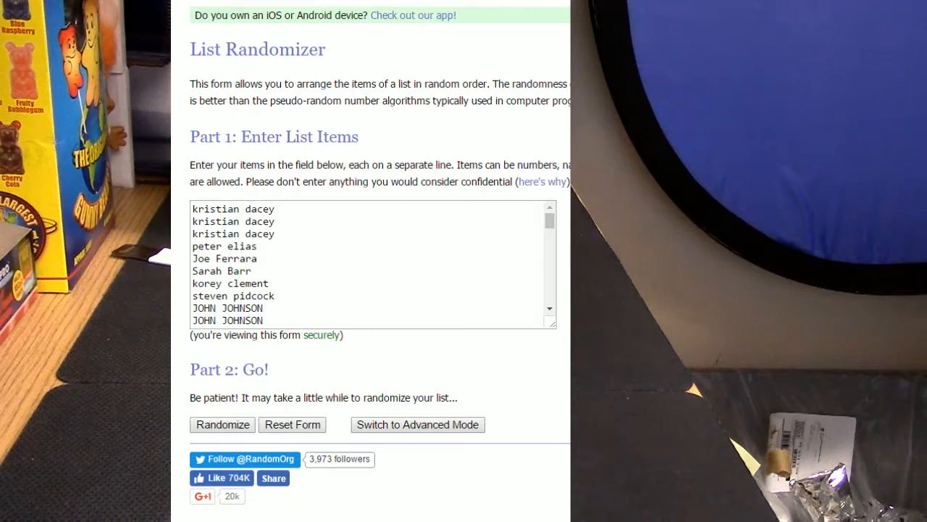
pyautogui.moveTo(228, 426)
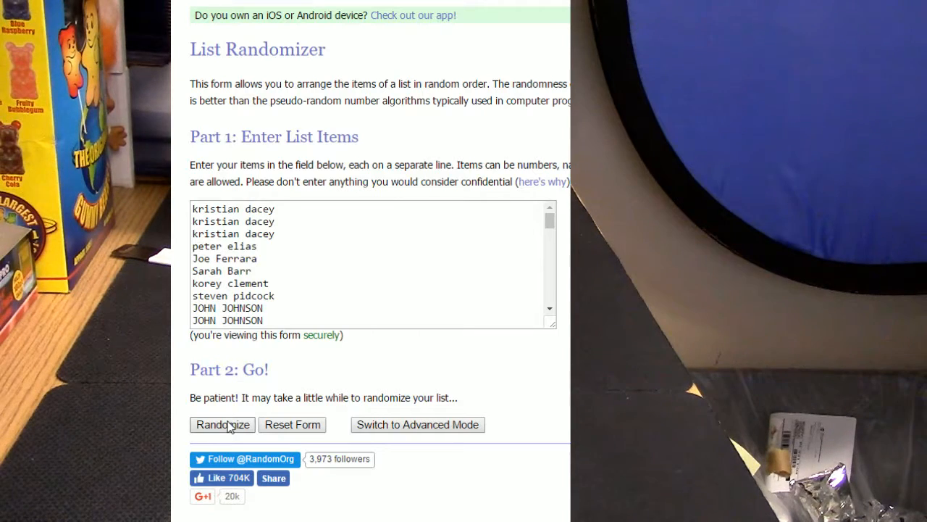
pyautogui.click(222, 425)
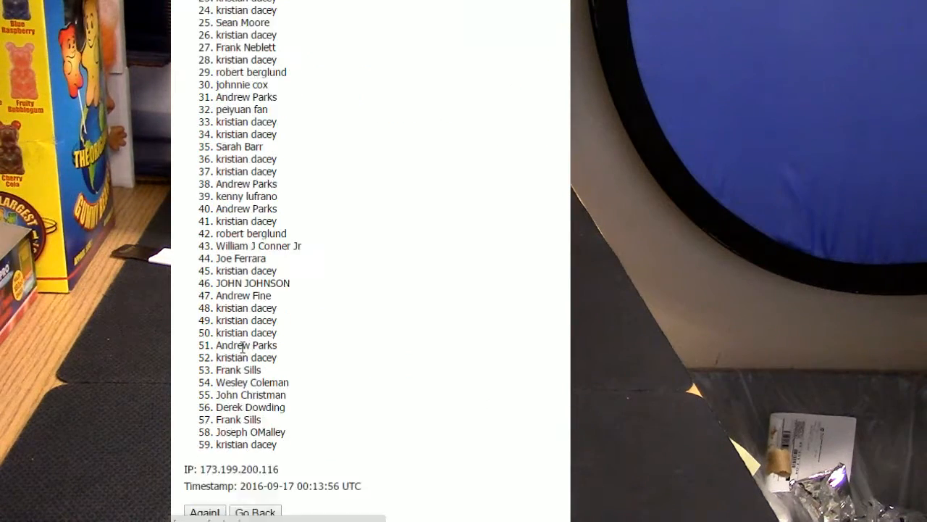
pyautogui.click(206, 511)
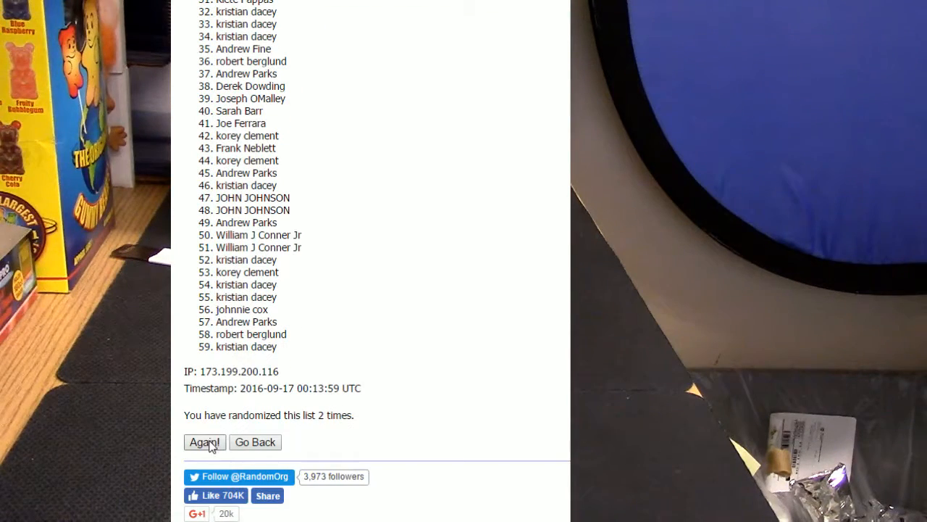
pyautogui.click(204, 442)
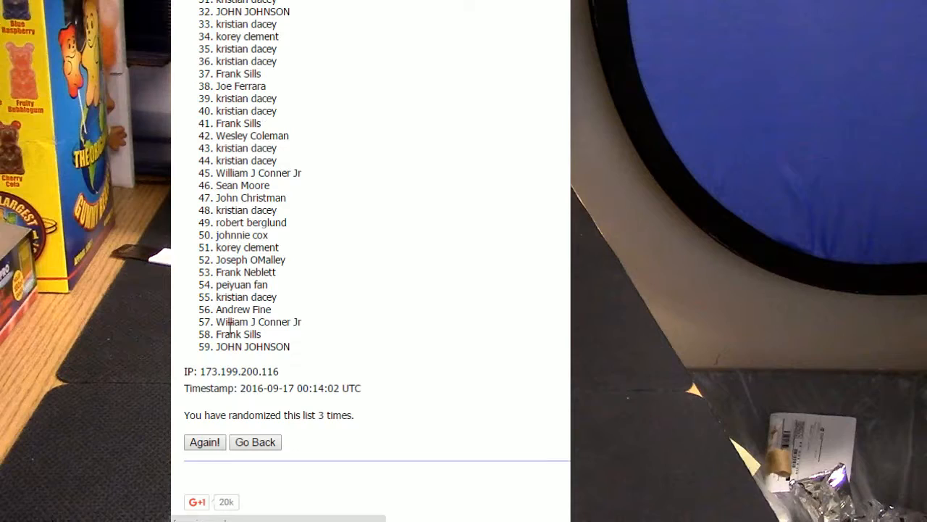
pyautogui.click(205, 442)
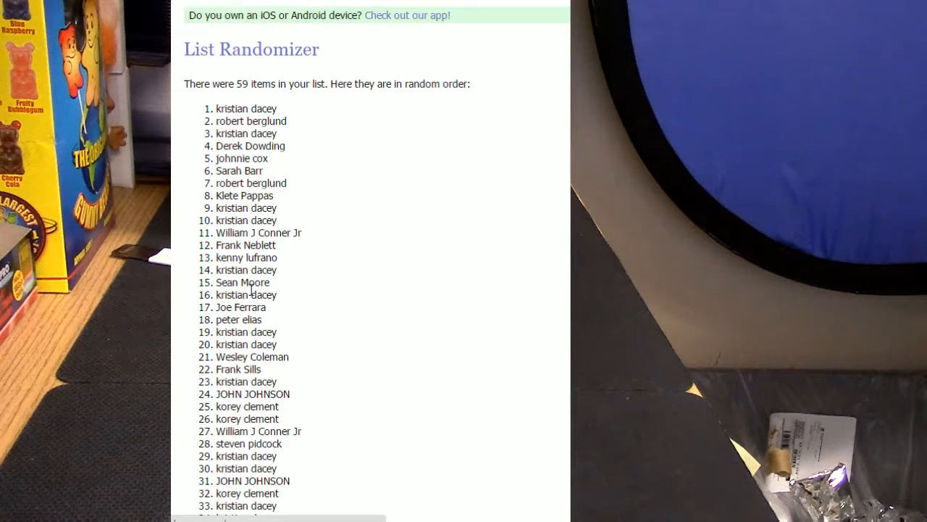
pyautogui.scroll(-3)
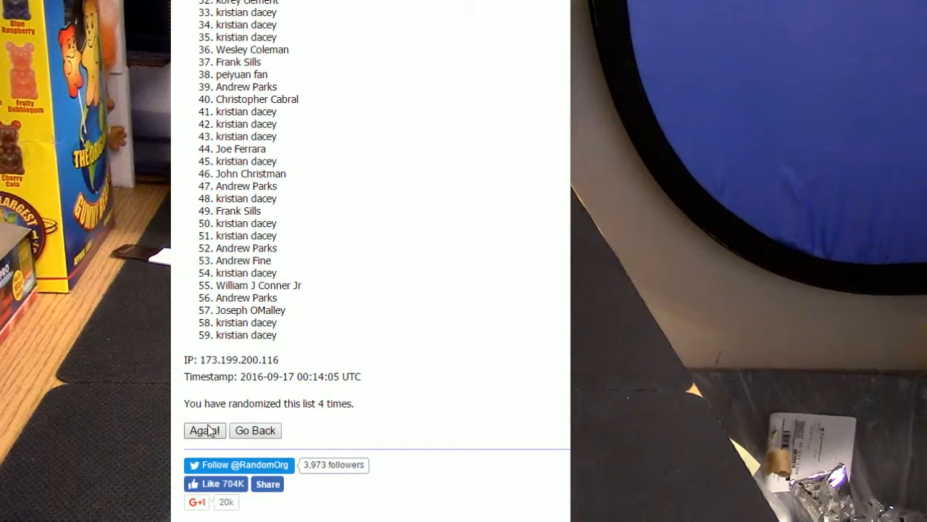
pyautogui.moveTo(246, 275)
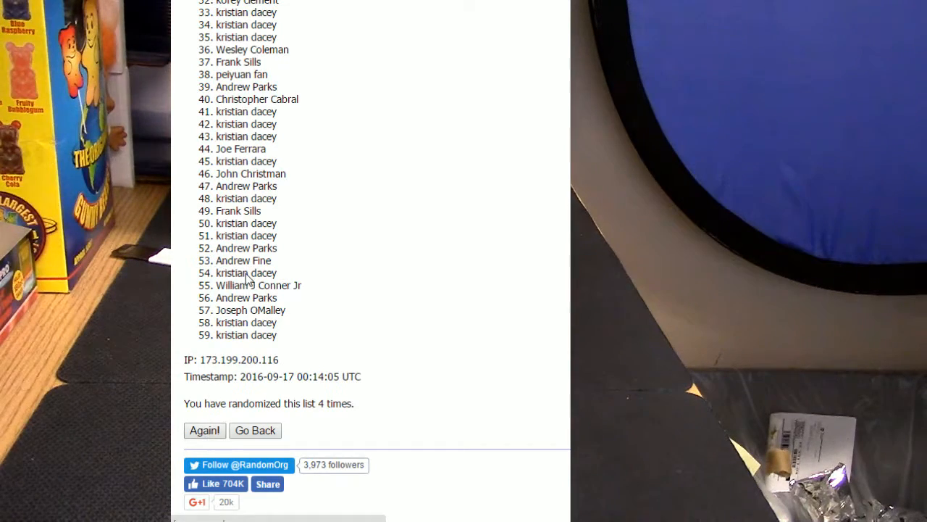
pyautogui.click(204, 430)
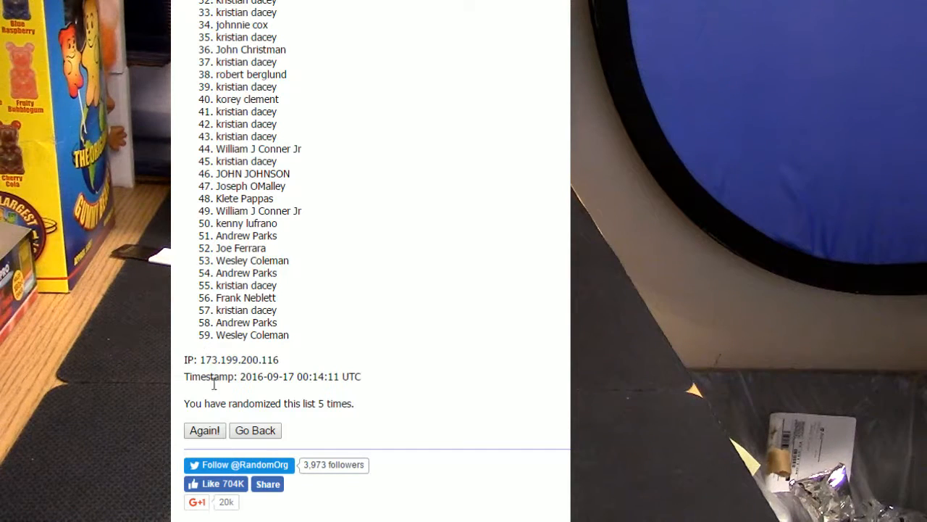
pyautogui.click(205, 431)
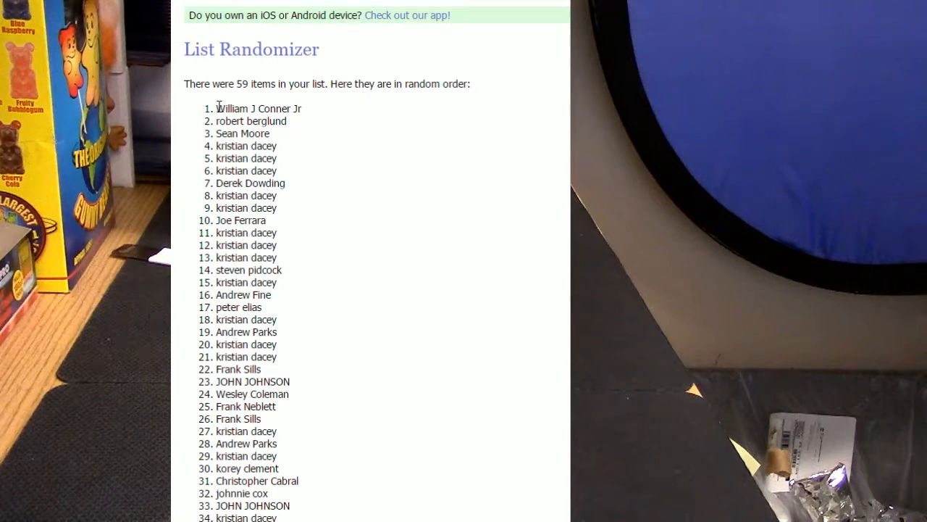
pyautogui.moveTo(218, 108); pyautogui.dragTo(278, 146)
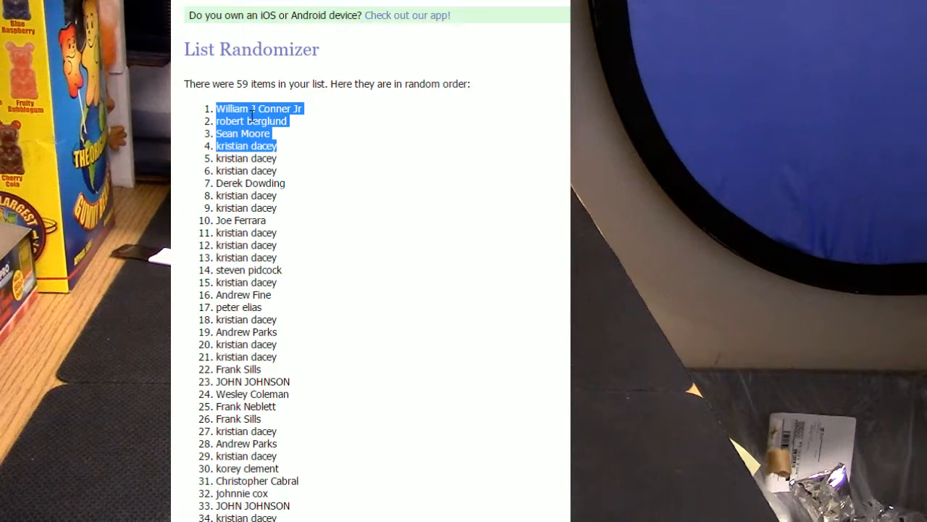
pyautogui.rightClick(239, 121)
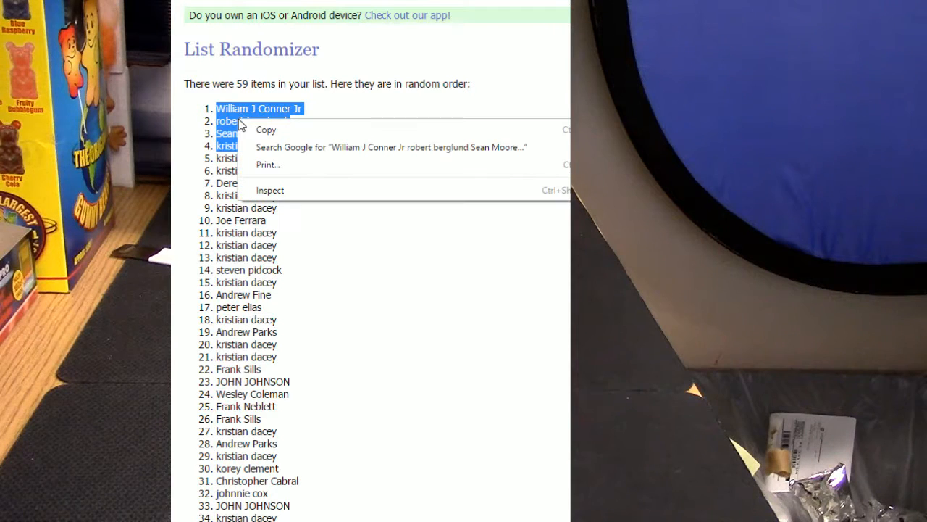
pyautogui.click(326, 257)
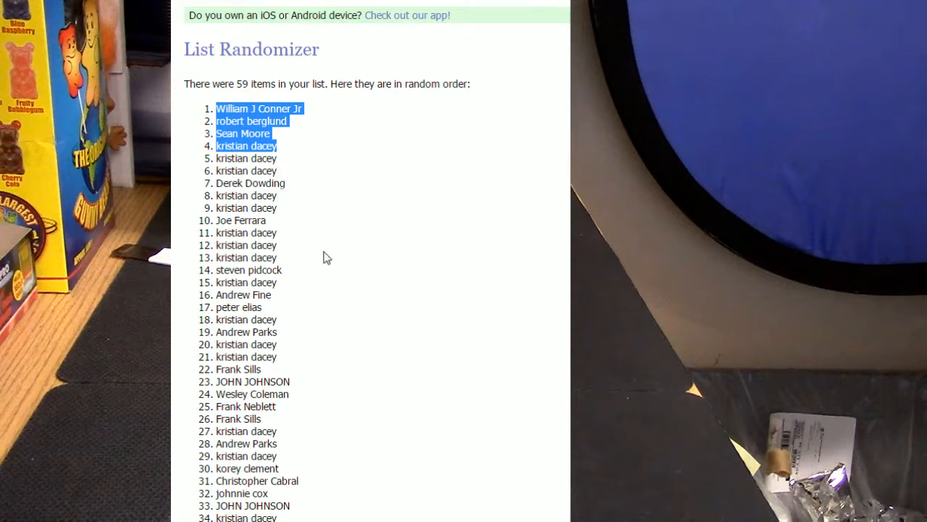